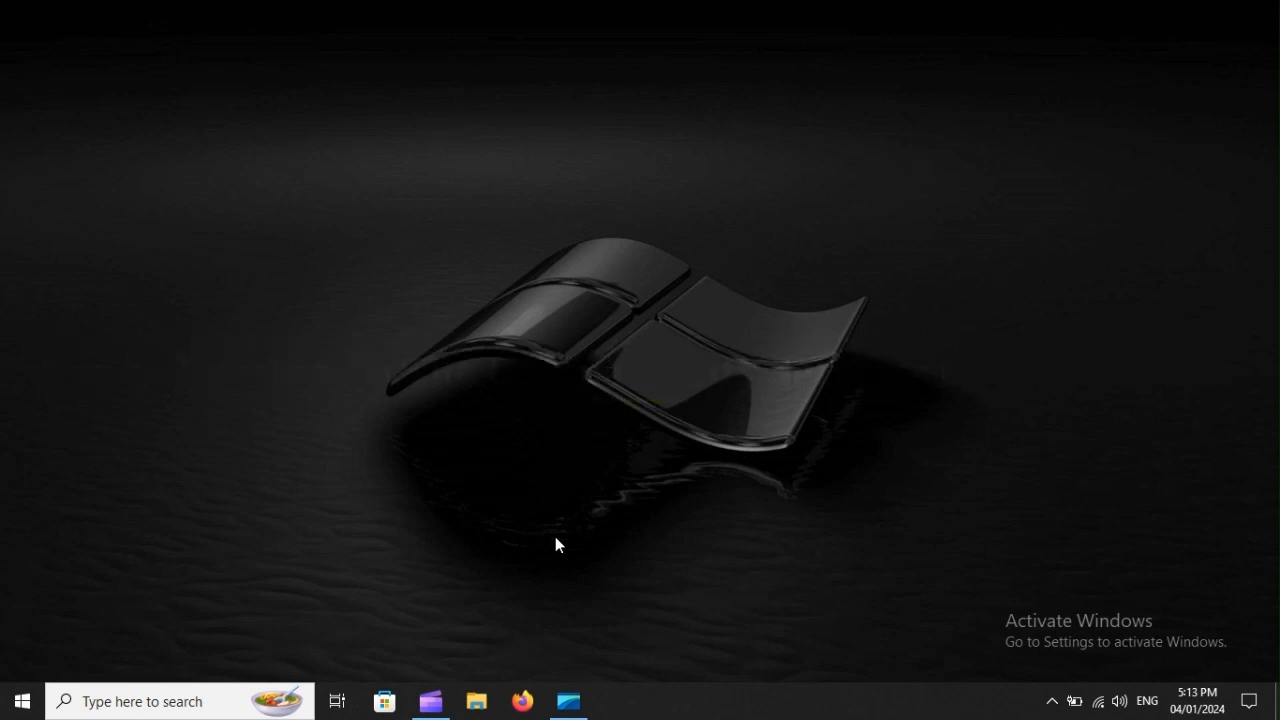
- Open a File Explorer window at Quick access using Windows+E
{"action": "key", "text": "win+e"}
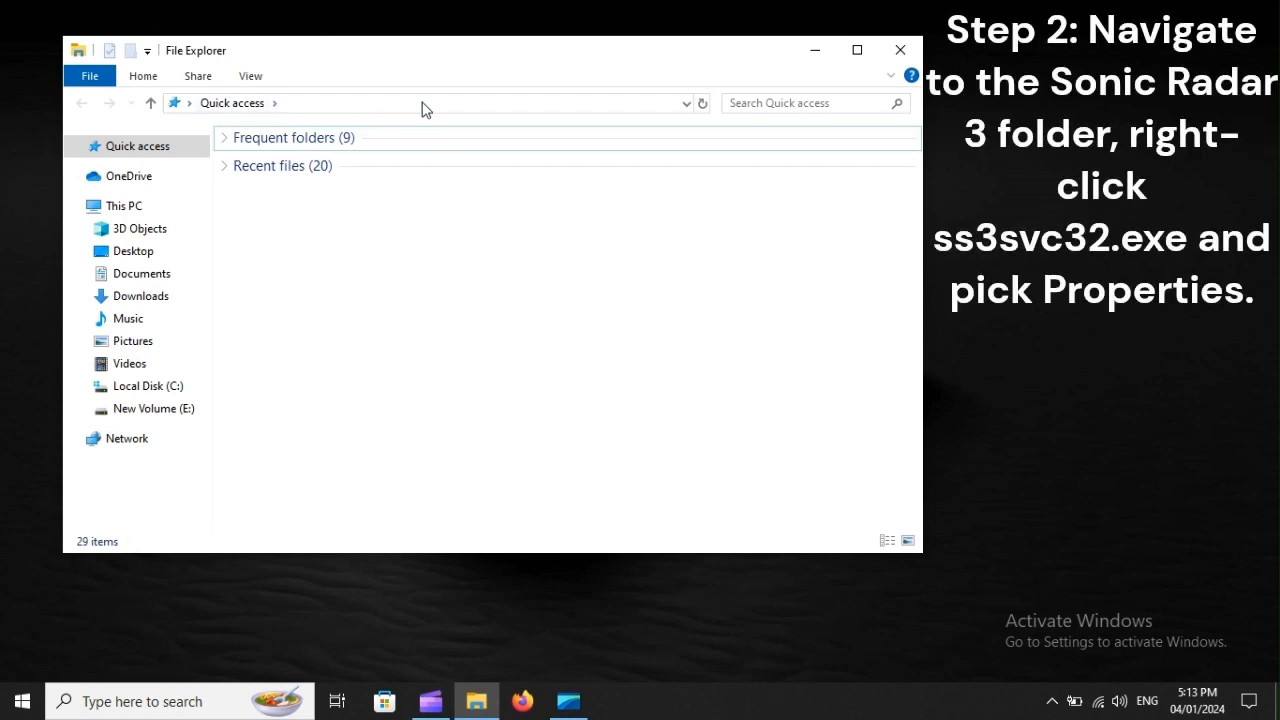
{"action": "mouse_move", "coordinate": [478, 108]}
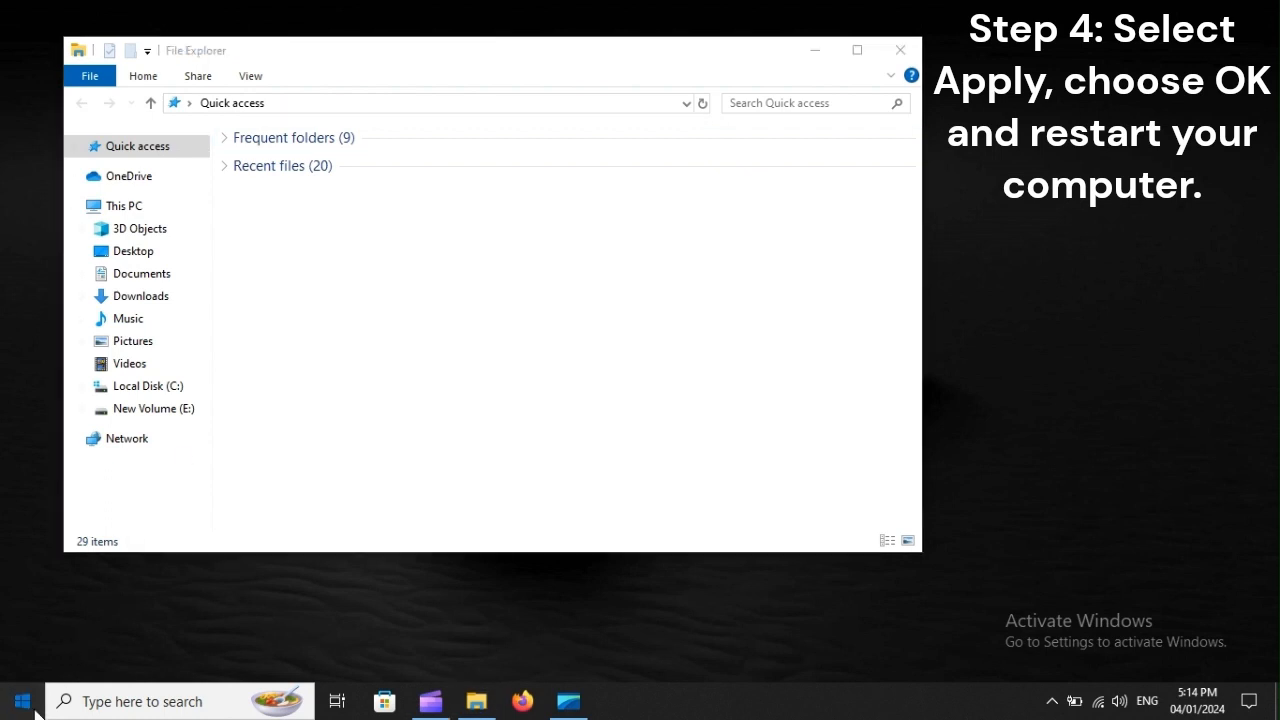
- Restart the computer from the Start menu's Power > Restart option
{"action": "left_click", "coordinate": [22, 700]}
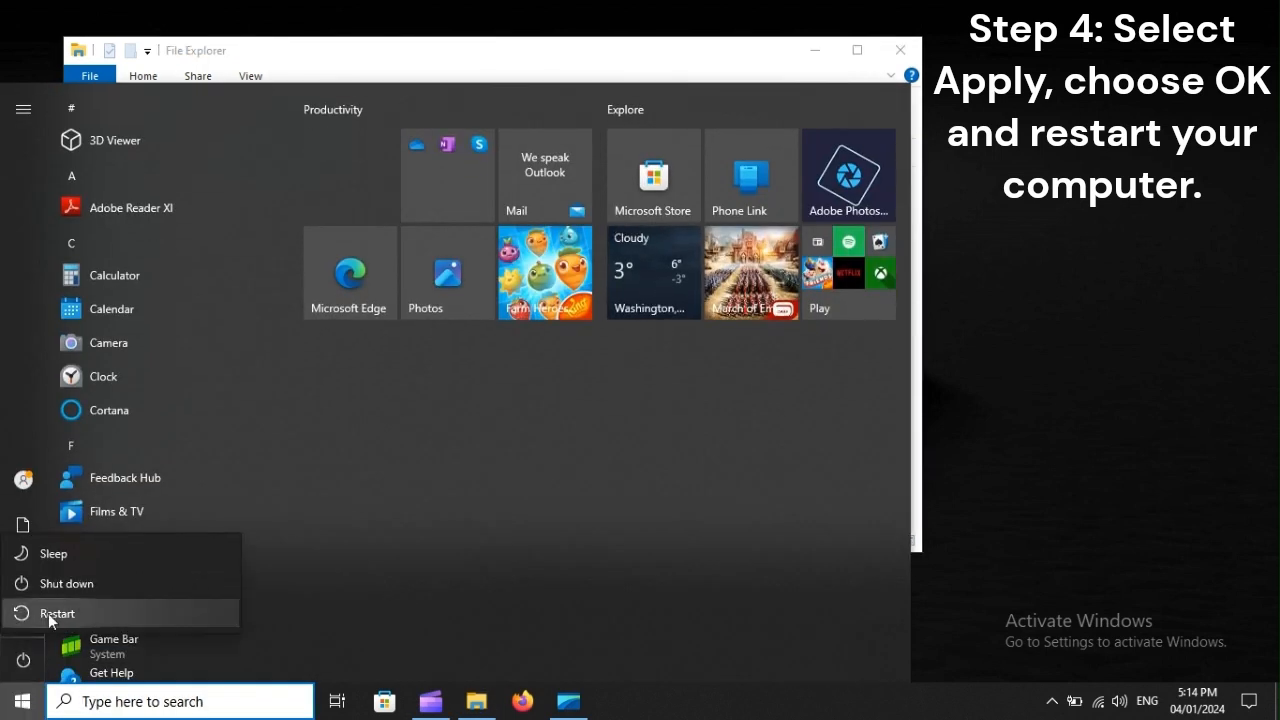
{"action": "mouse_move", "coordinate": [58, 612]}
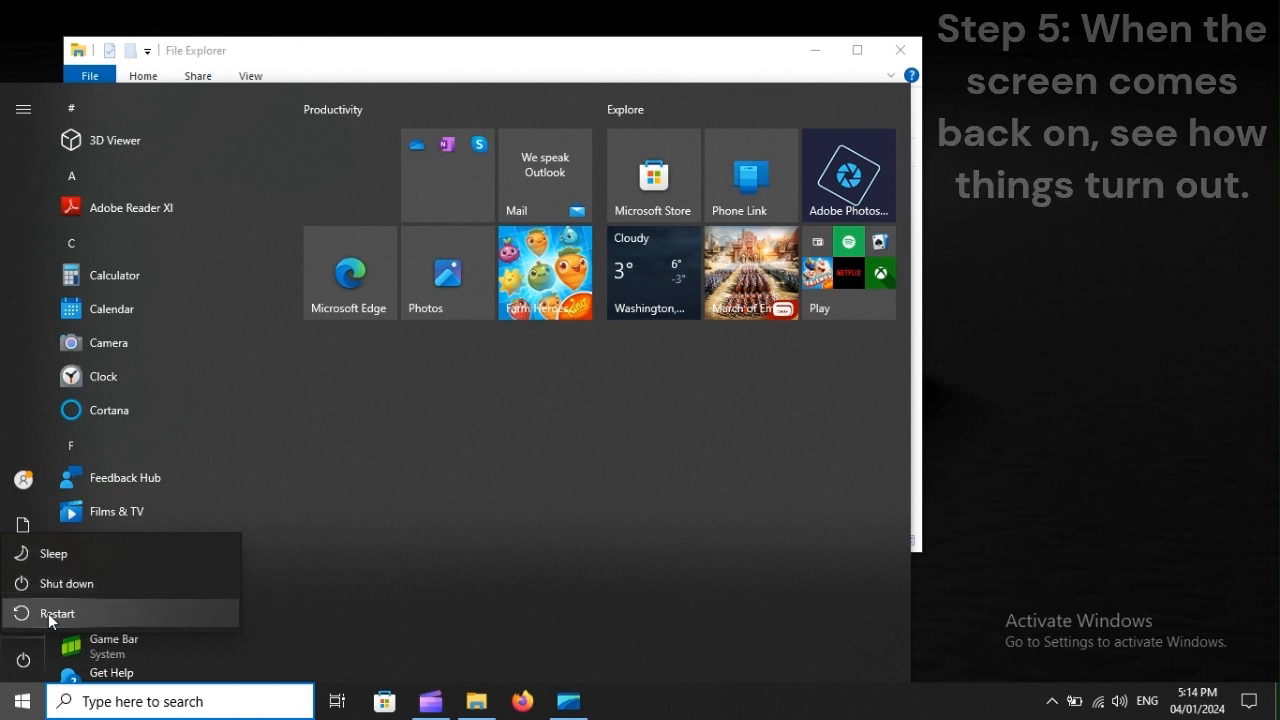
{"action": "left_click", "coordinate": [60, 612]}
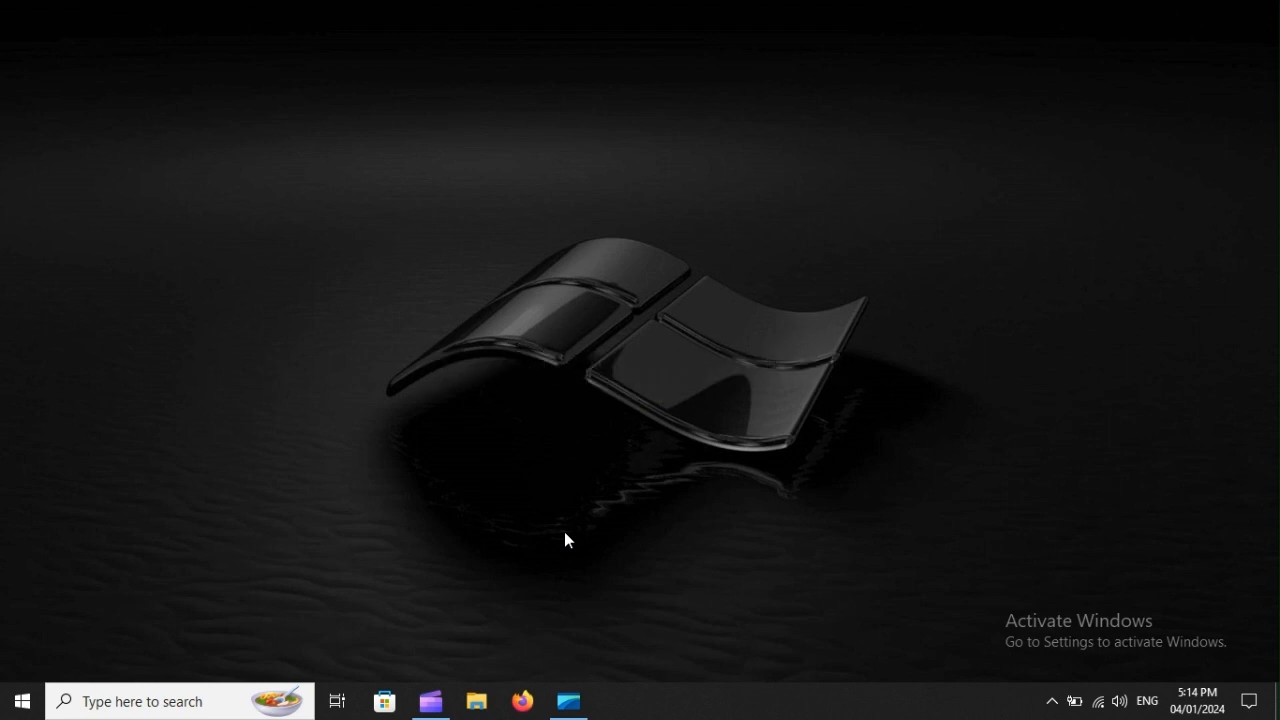
- Launch Task Manager from the taskbar's right-click menu
{"action": "right_click", "coordinate": [620, 700]}
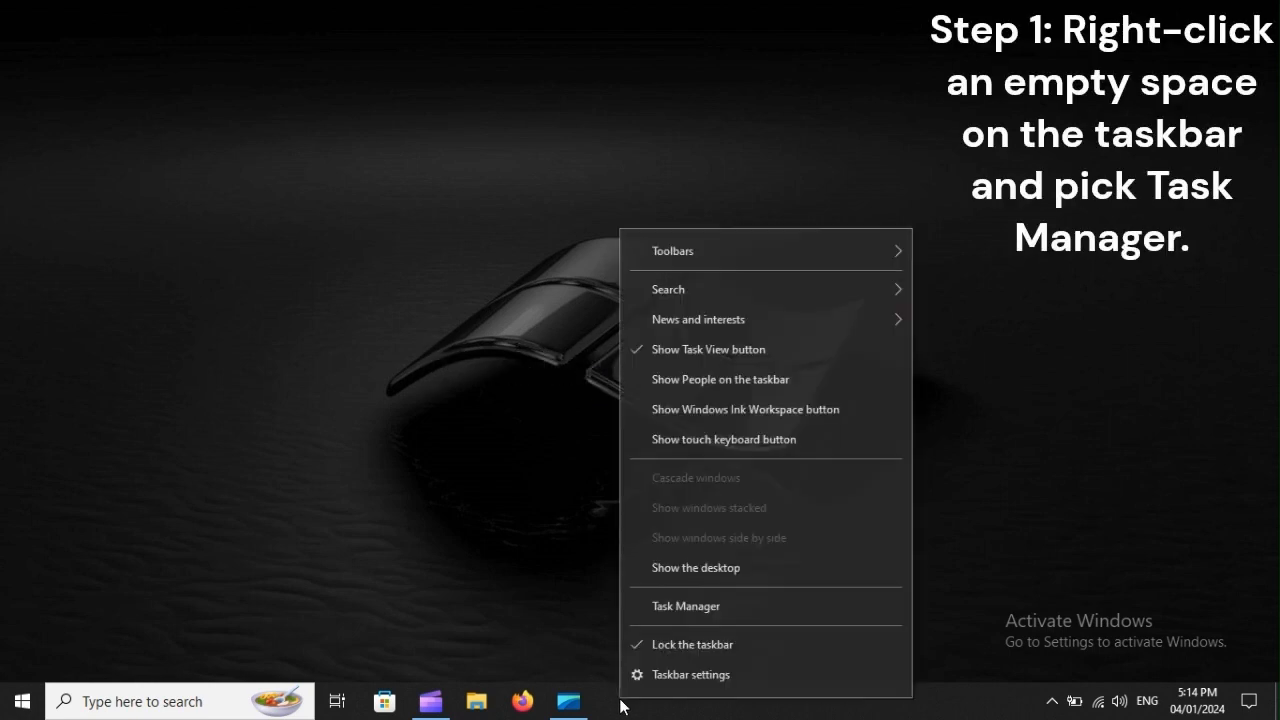
{"action": "mouse_move", "coordinate": [786, 606]}
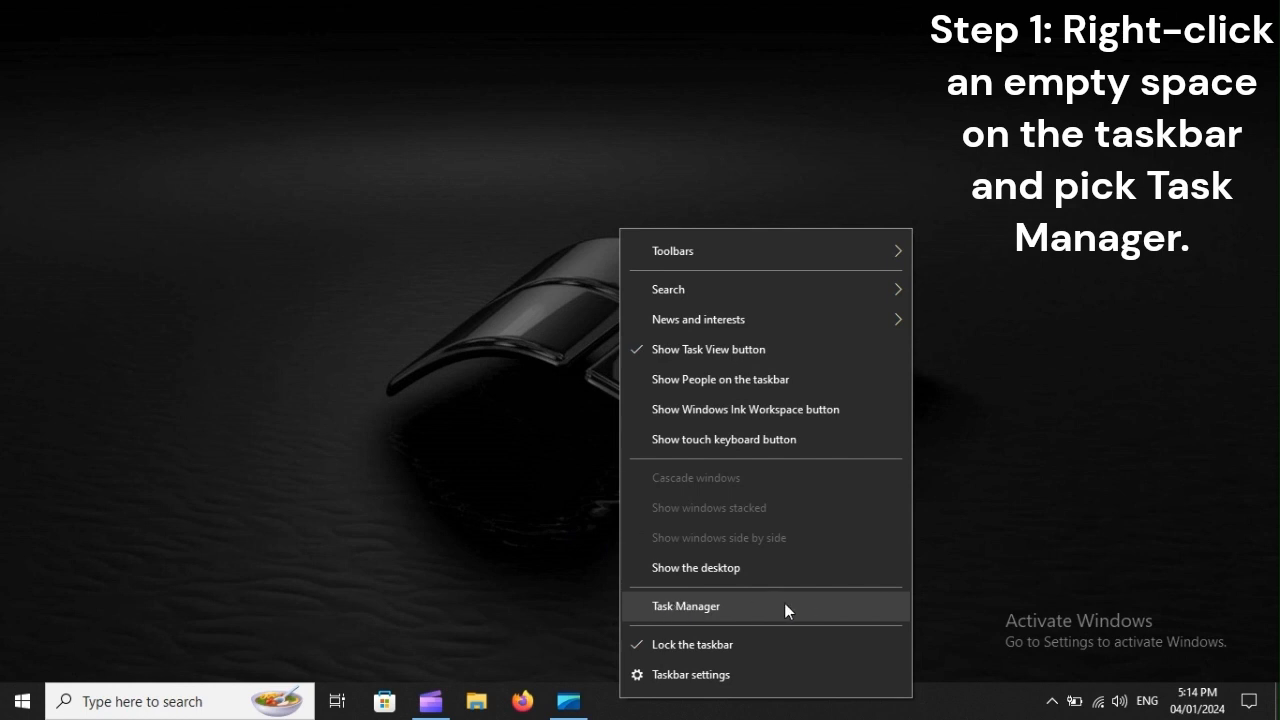
{"action": "mouse_move", "coordinate": [750, 610]}
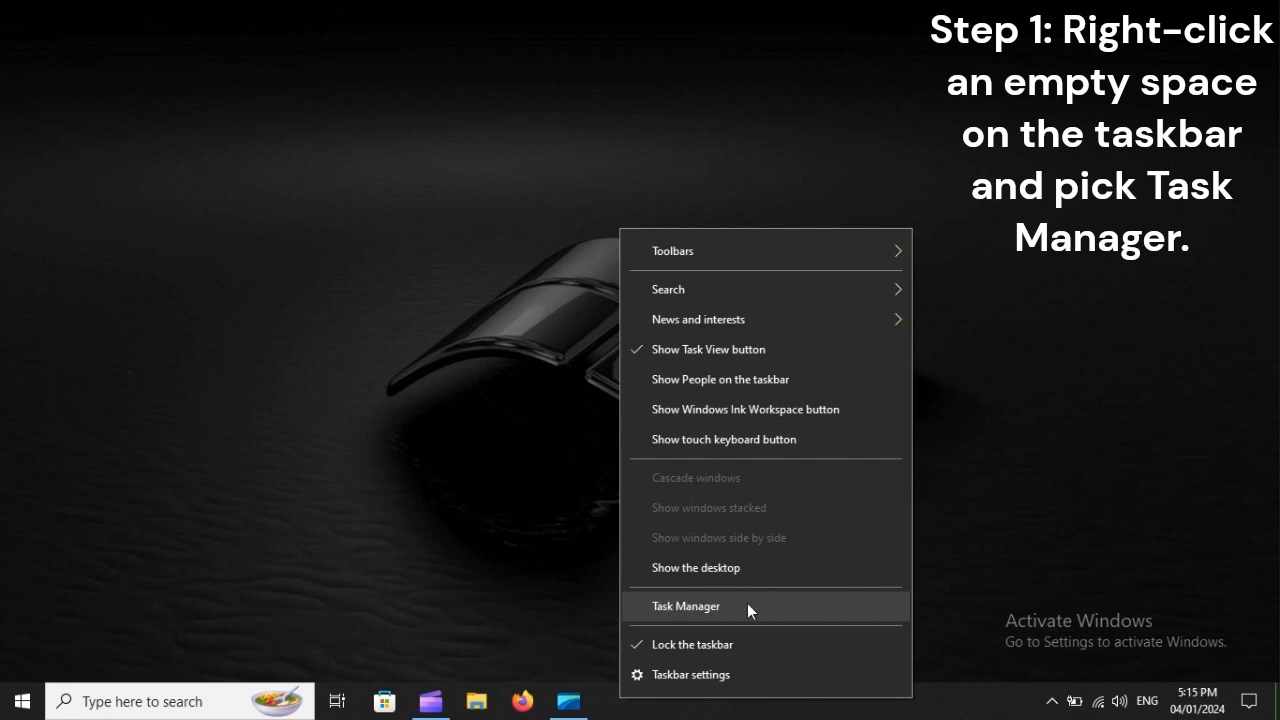
{"action": "left_click", "coordinate": [686, 606]}
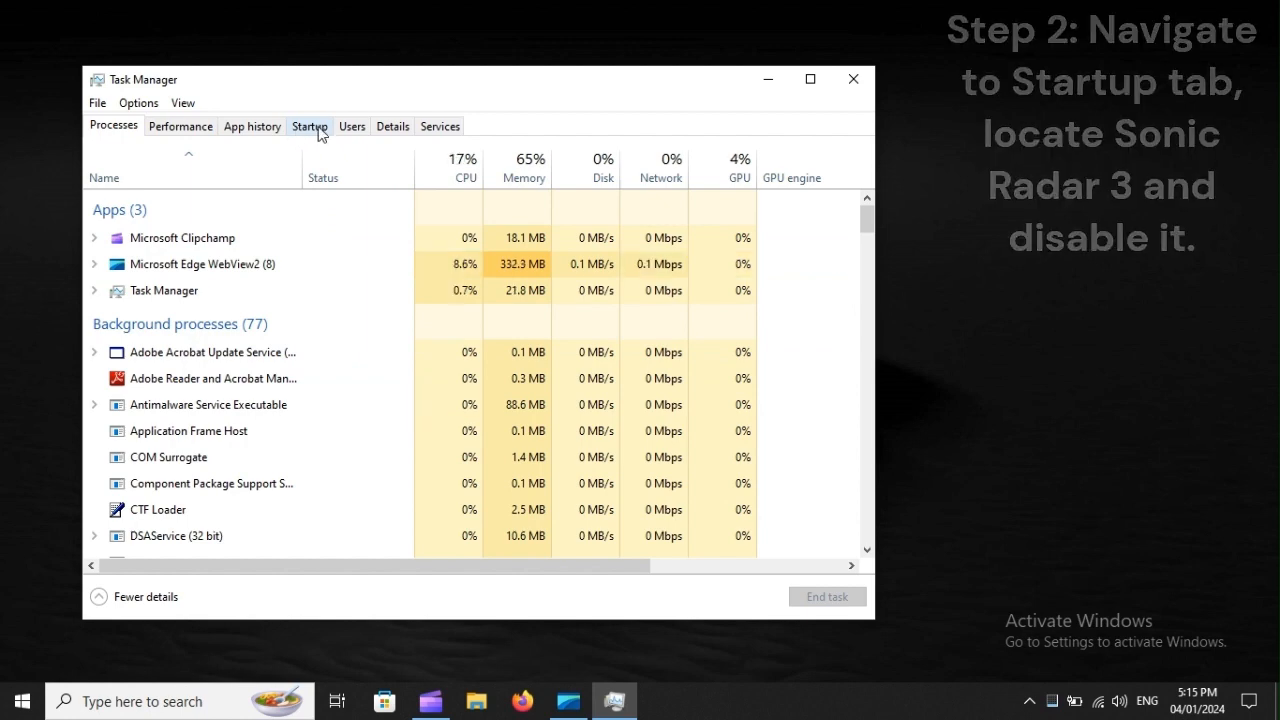
- Restart the computer again via Start > Power > Restart, closing Task Manager
{"action": "left_click", "coordinate": [20, 700]}
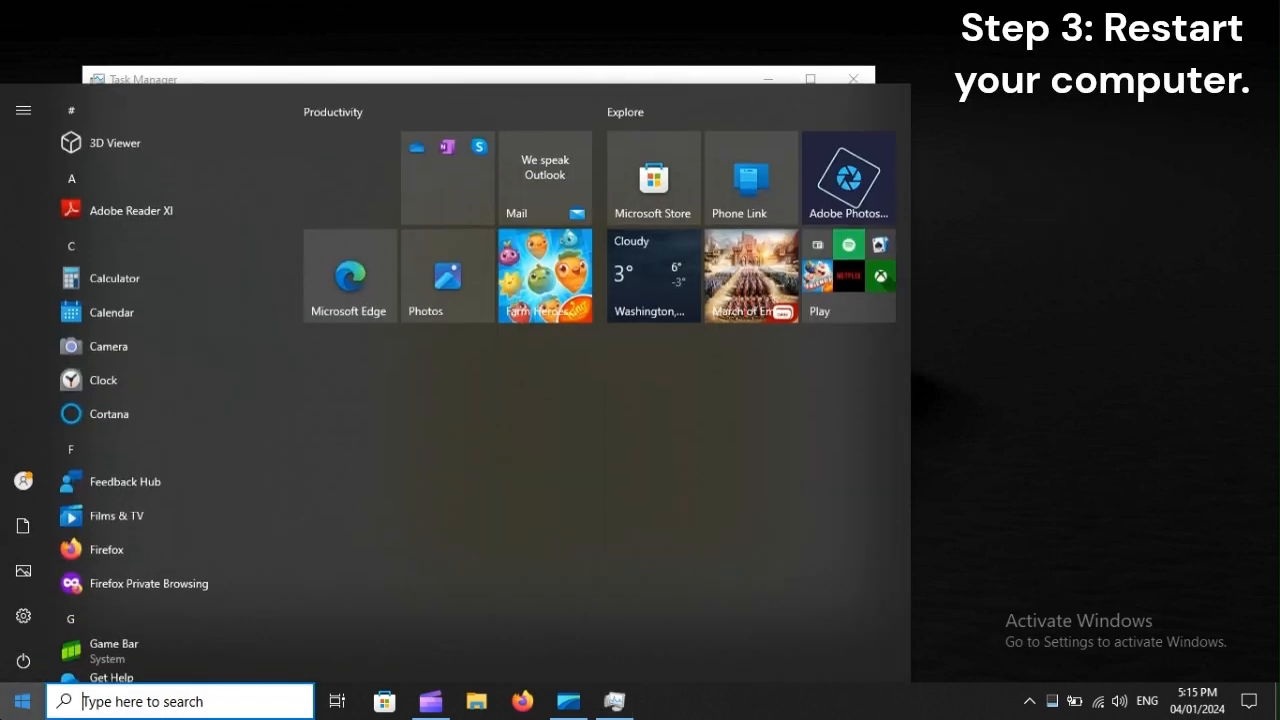
{"action": "left_click", "coordinate": [24, 660]}
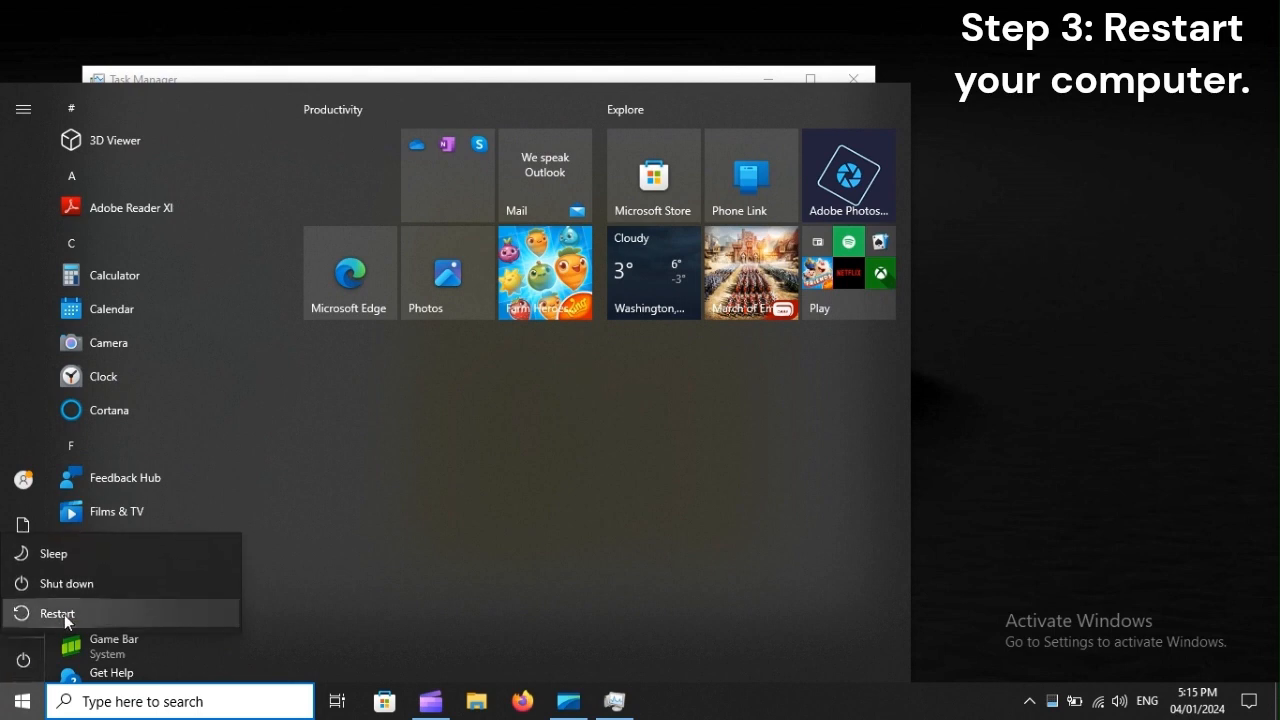
{"action": "mouse_move", "coordinate": [60, 612]}
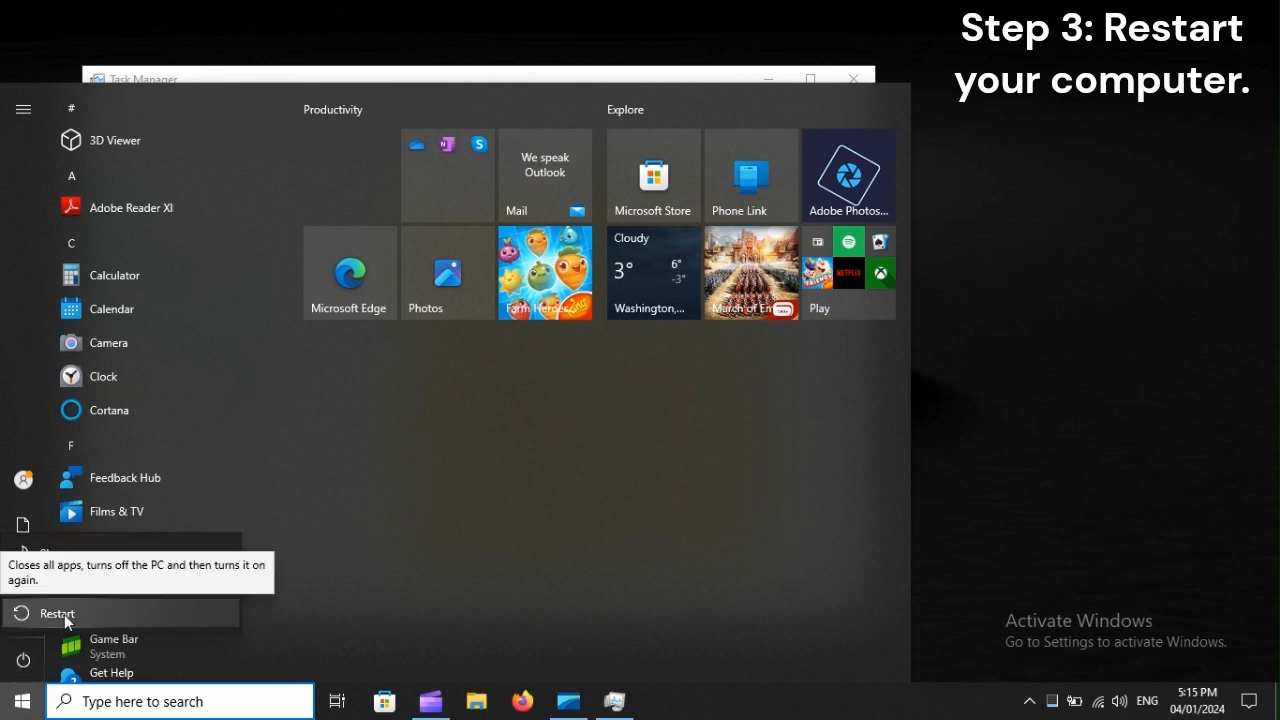
{"action": "left_click", "coordinate": [58, 612]}
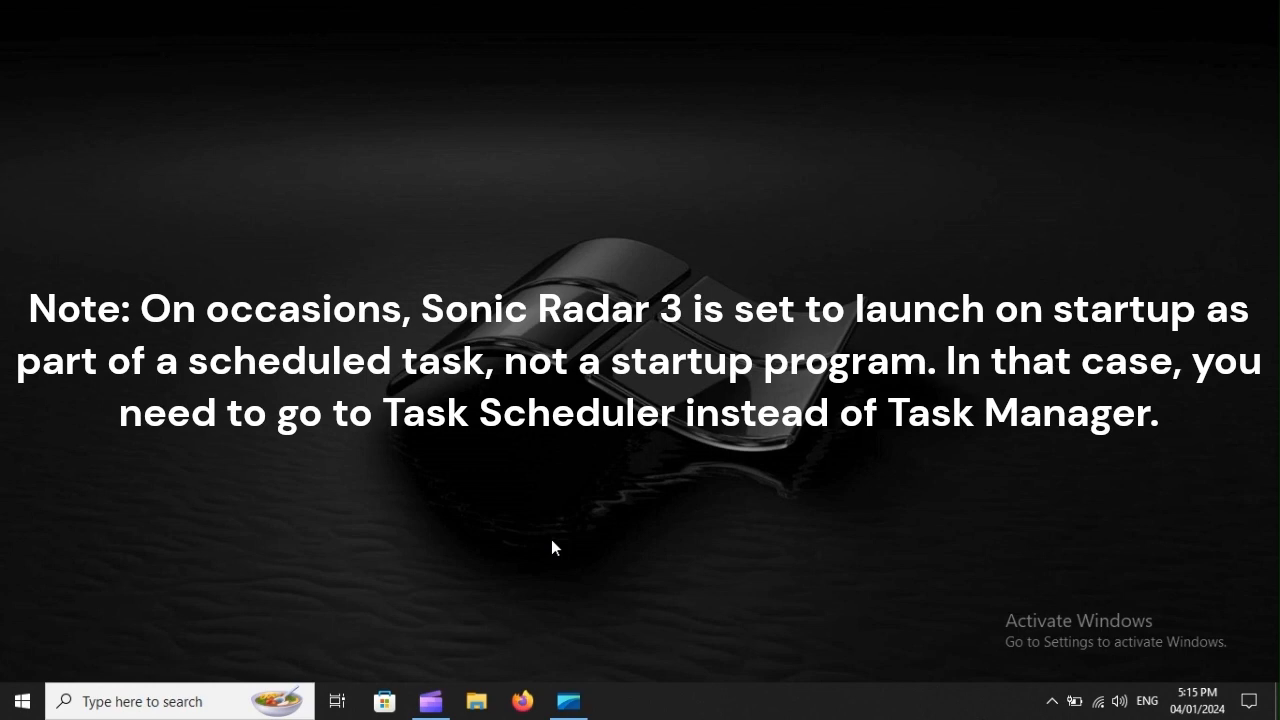
- Launch Task Scheduler by searching 'Task Scheduler', then reopen the Start menu
{"action": "left_click", "coordinate": [20, 700]}
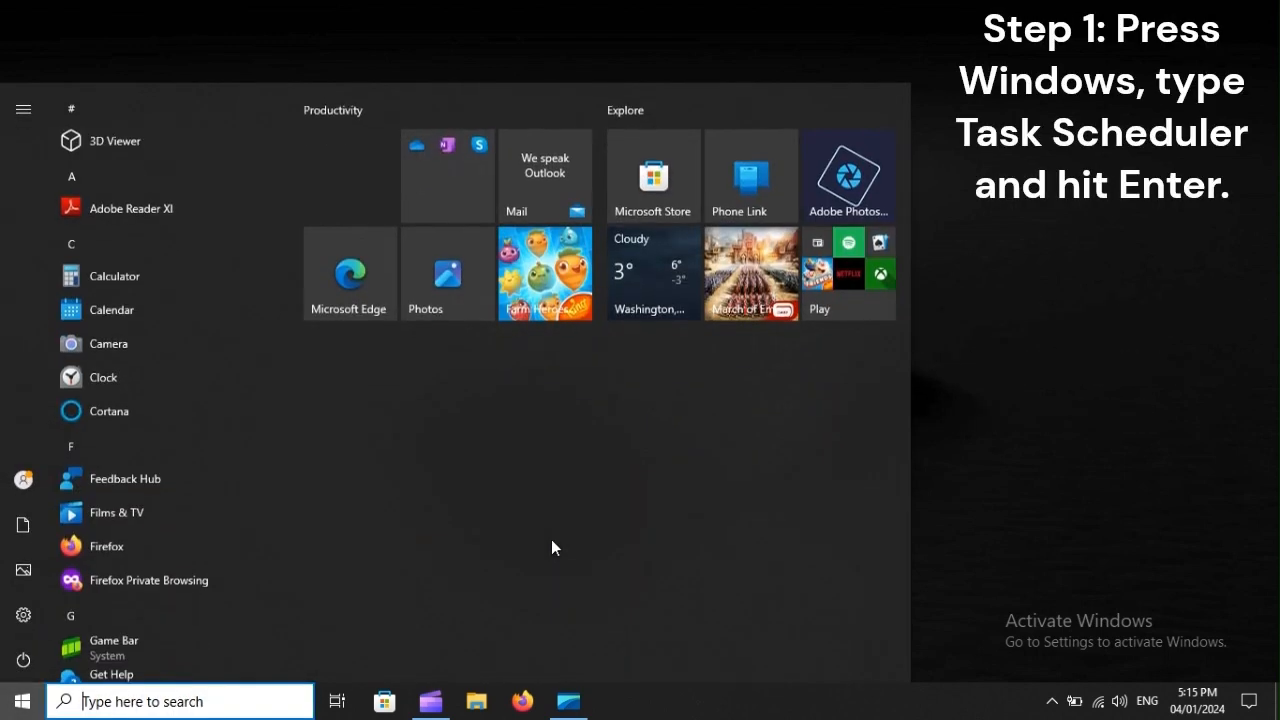
{"action": "type", "text": "Task Scheduler"}
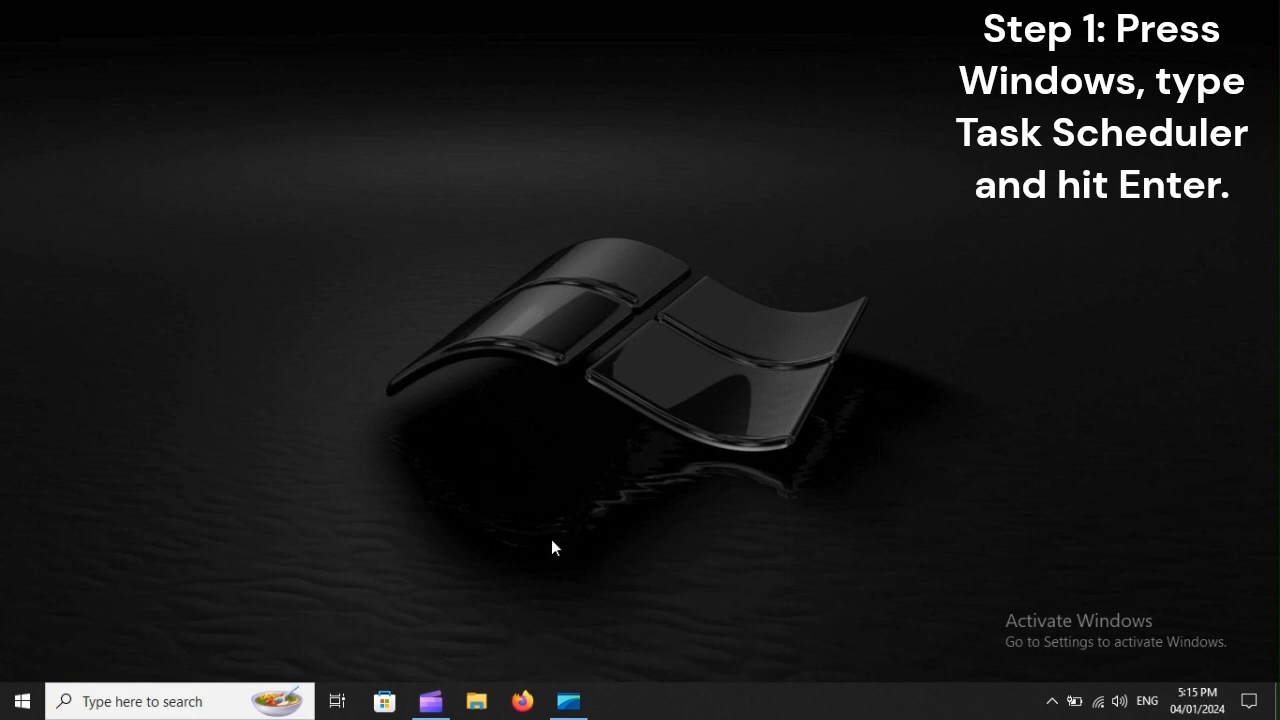
{"action": "key", "text": "enter"}
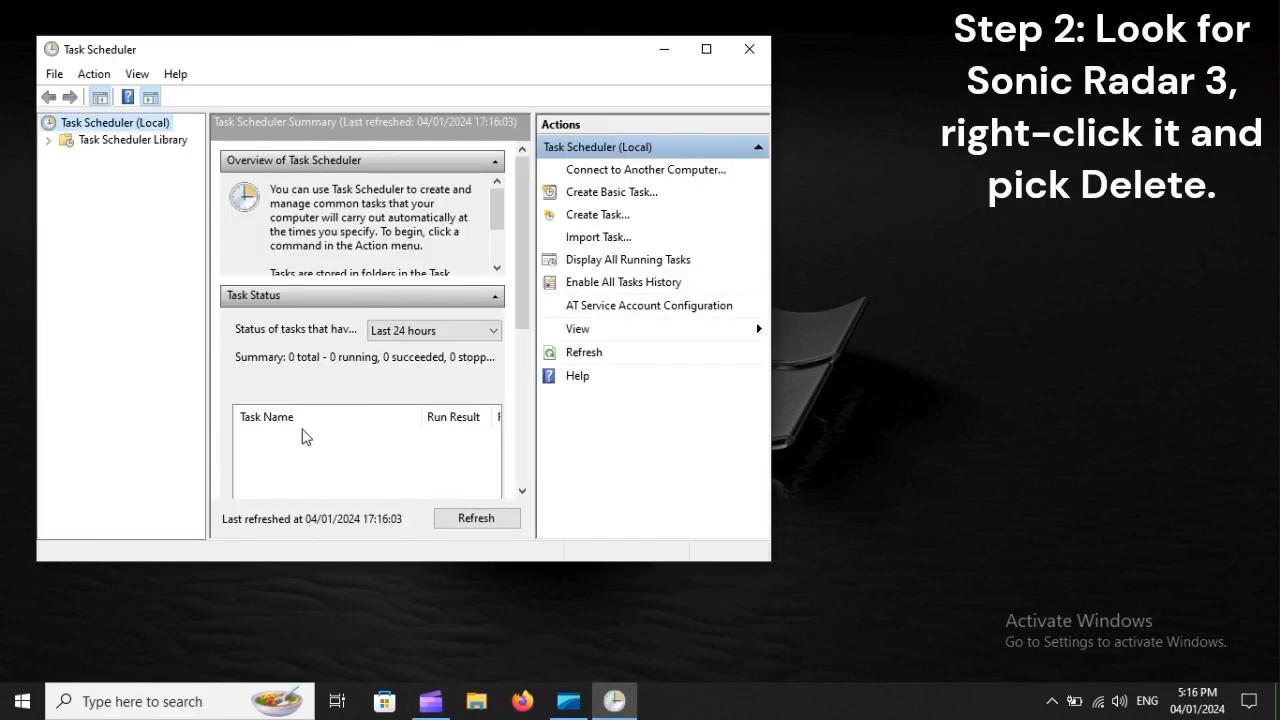
{"action": "mouse_move", "coordinate": [356, 470]}
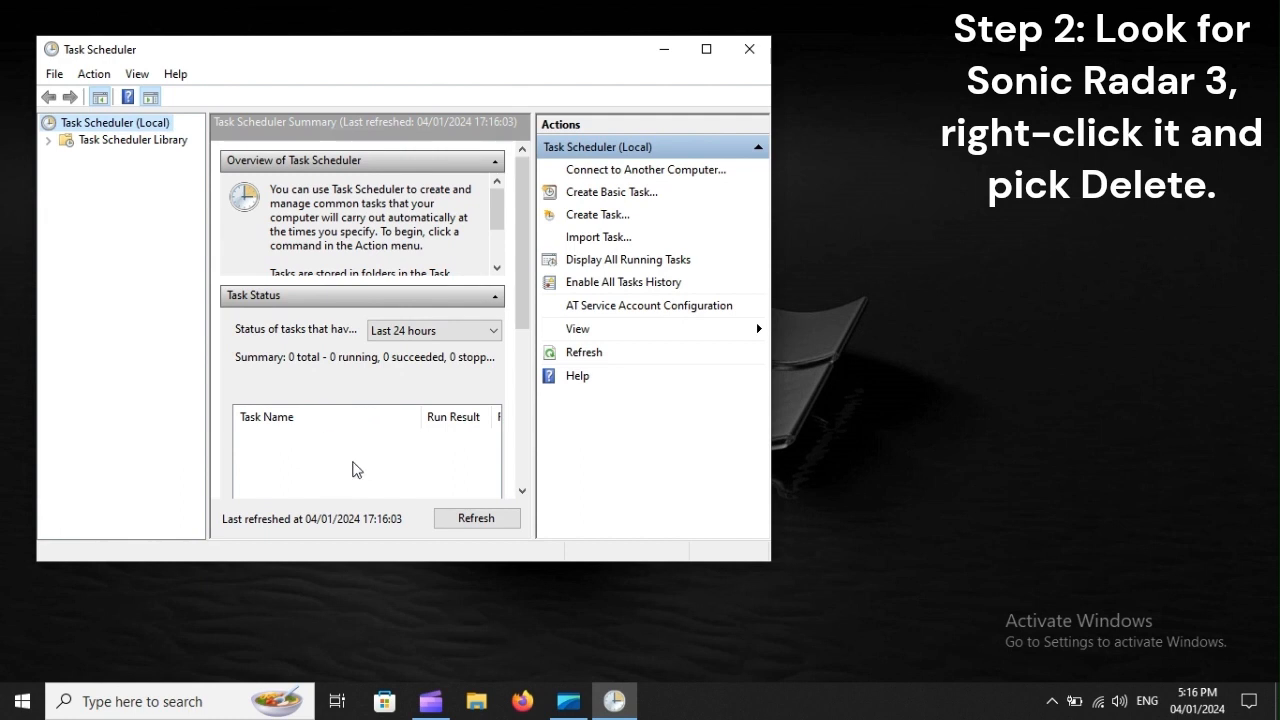
{"action": "left_click", "coordinate": [22, 700]}
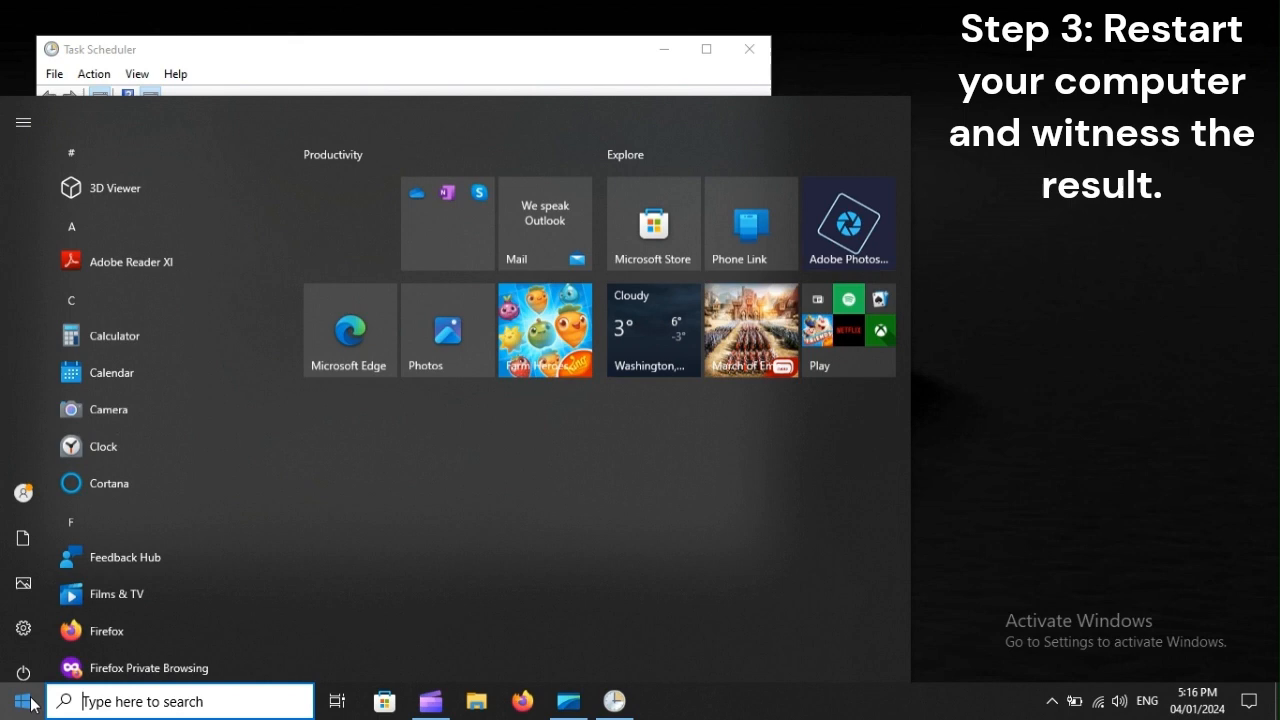
- Restart the computer from the Start menu power options, closing Task Scheduler
{"action": "left_click", "coordinate": [24, 660]}
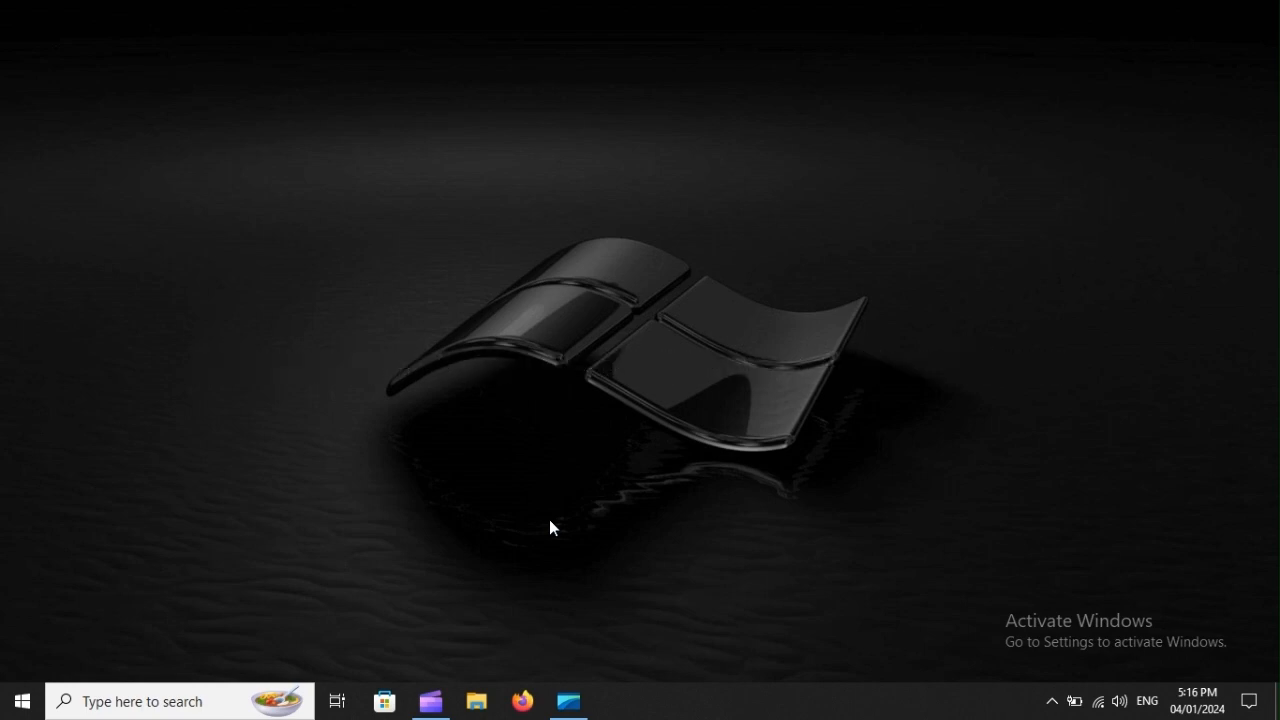
- Open File Explorer at Quick access from its taskbar icon
{"action": "left_click", "coordinate": [476, 700]}
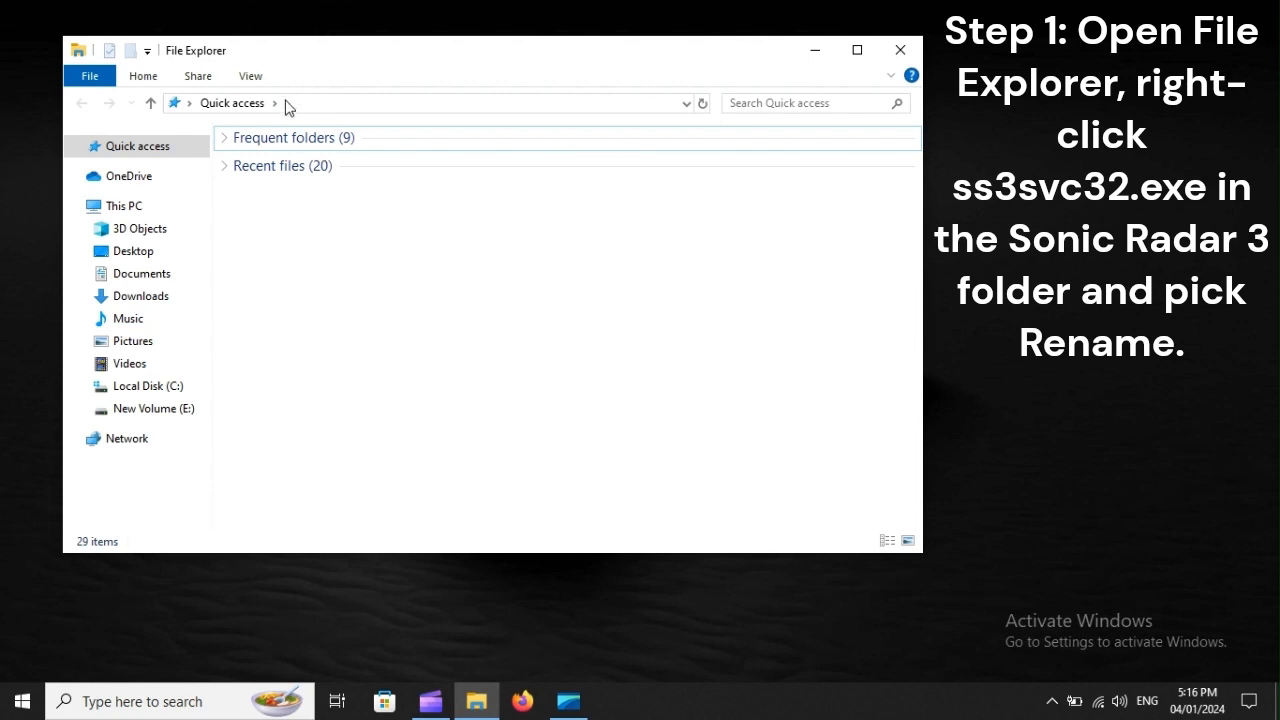
{"action": "mouse_move", "coordinate": [292, 110]}
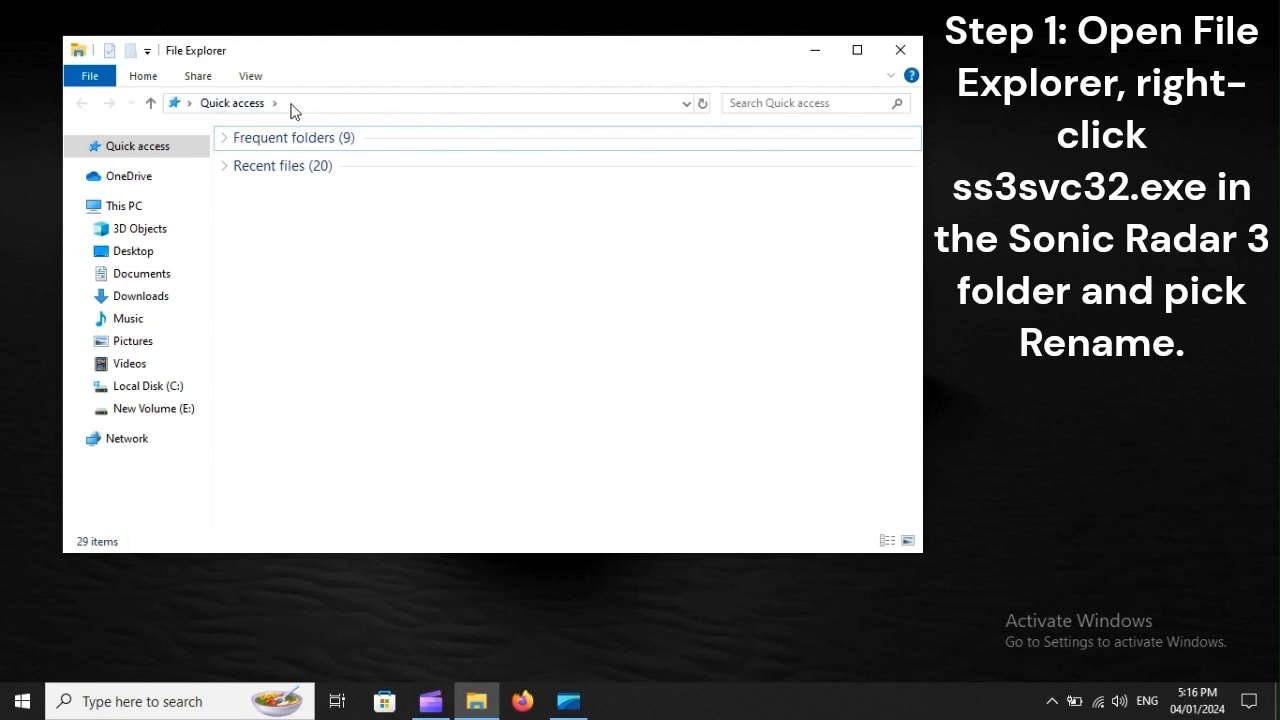
{"action": "mouse_move", "coordinate": [464, 112]}
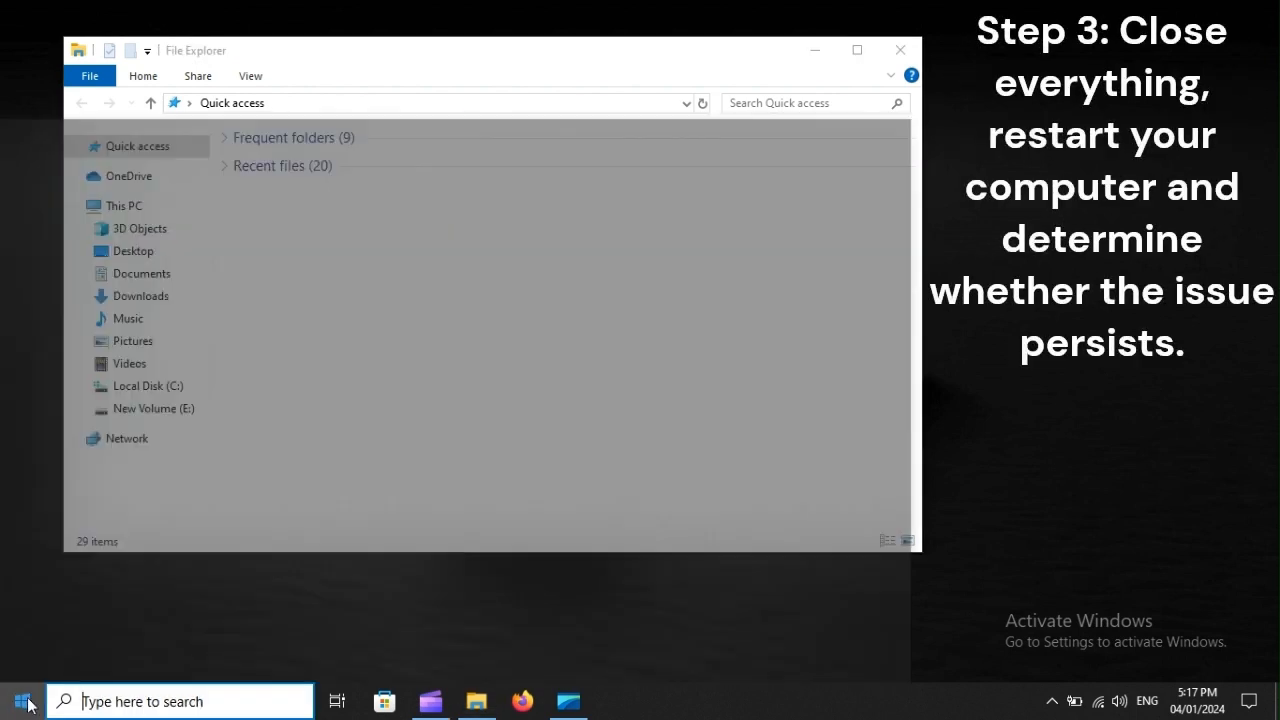
- Restart the computer via Start > Power > Restart, closing File Explorer
{"action": "left_click", "coordinate": [22, 700]}
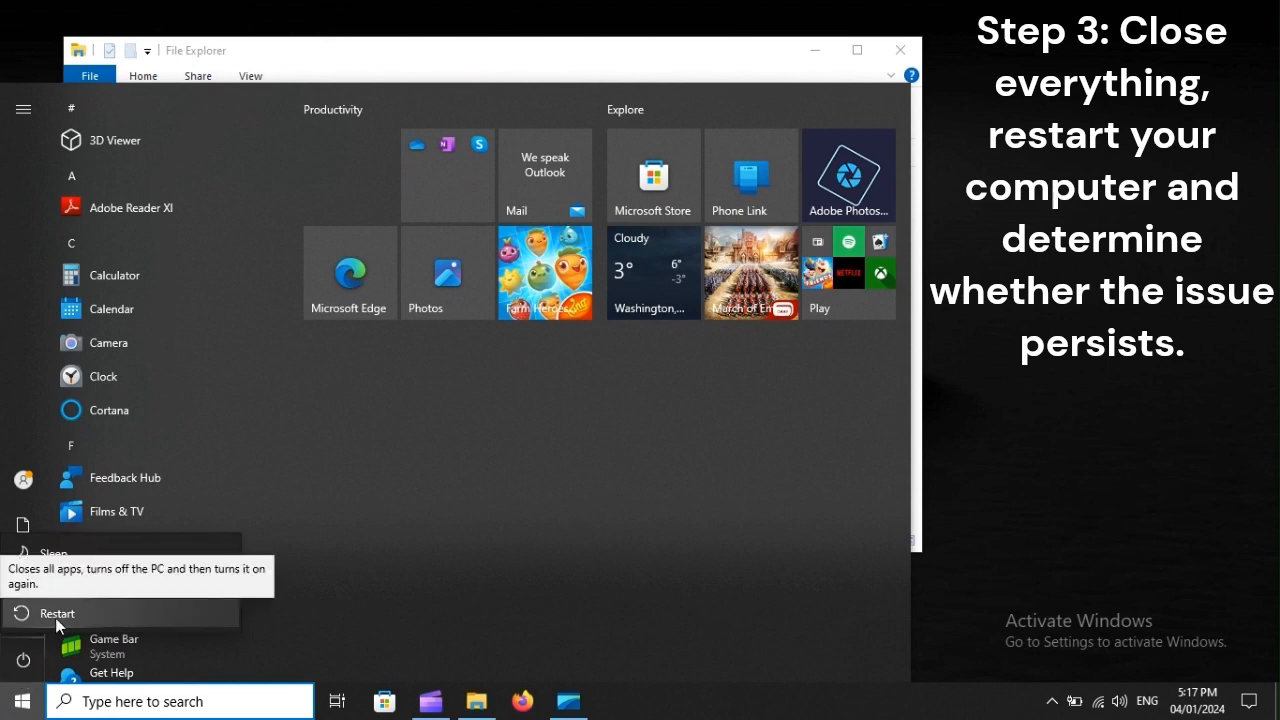
{"action": "left_click", "coordinate": [58, 612]}
{"action": "type", "text": "c"}
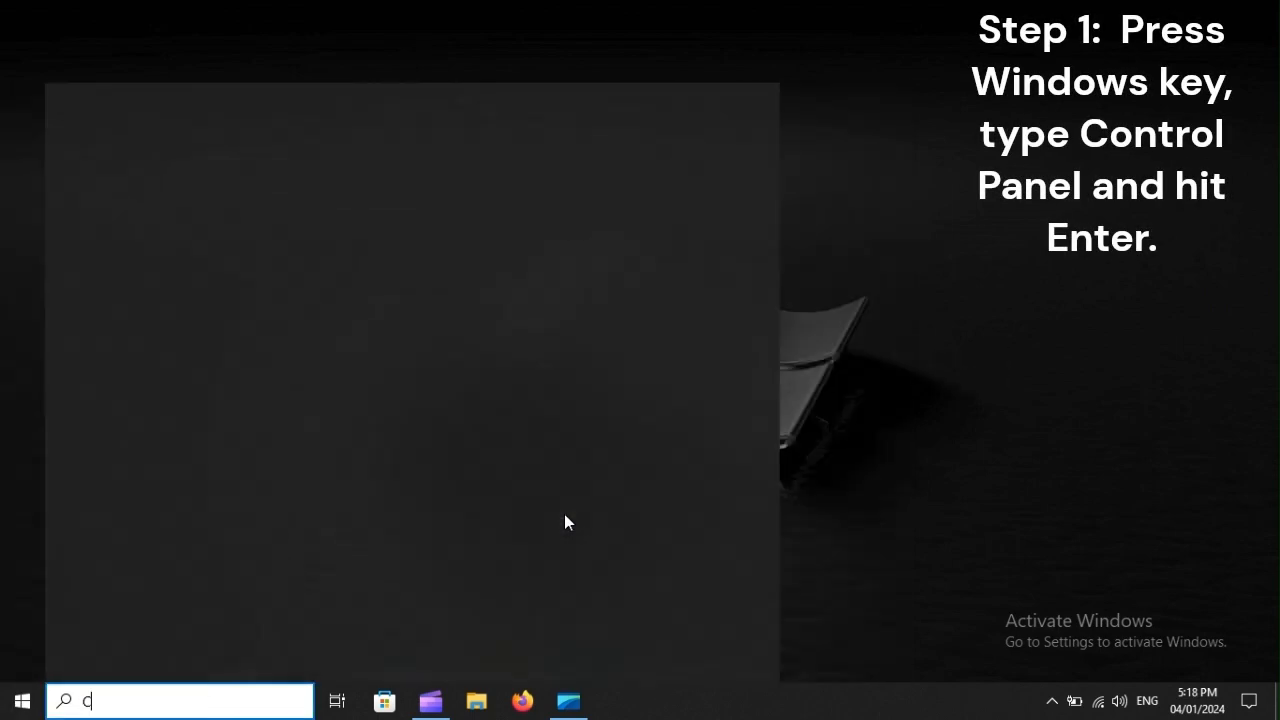
- Search 'Control Panel', switch View by to Category and open Uninstall a program
{"action": "type", "text": "ontrol Panel"}
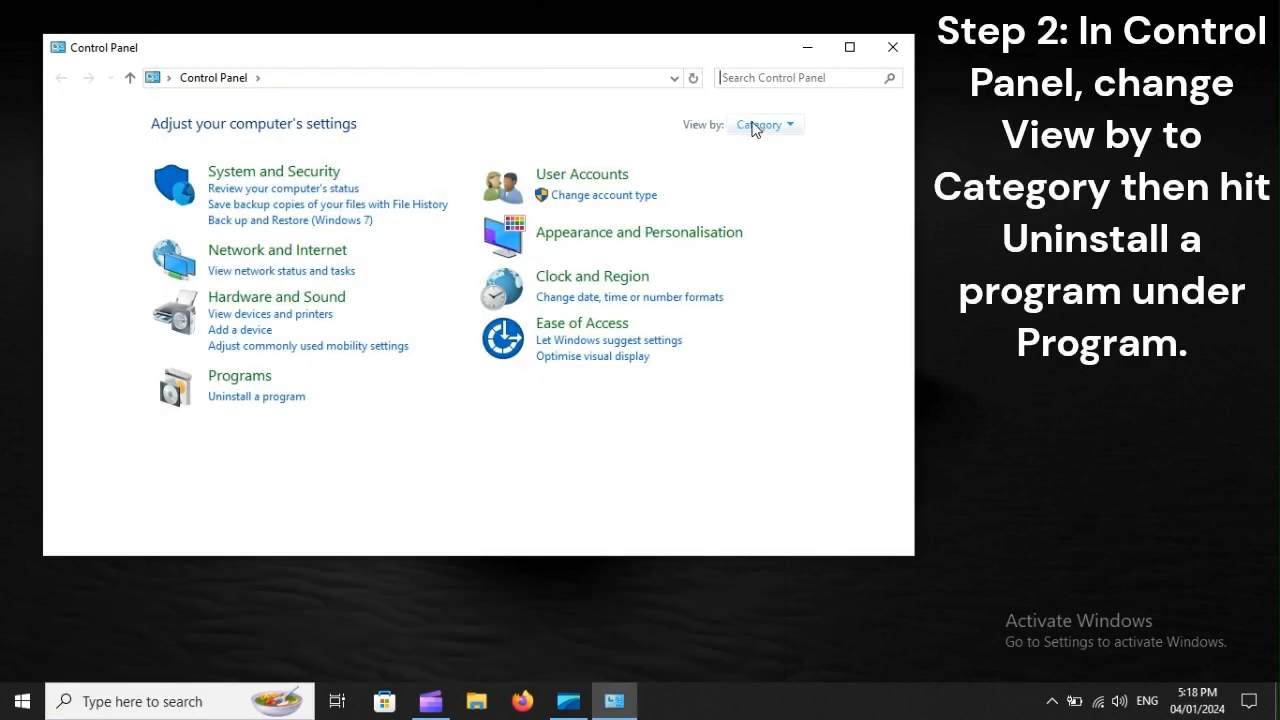
{"action": "left_click", "coordinate": [764, 124]}
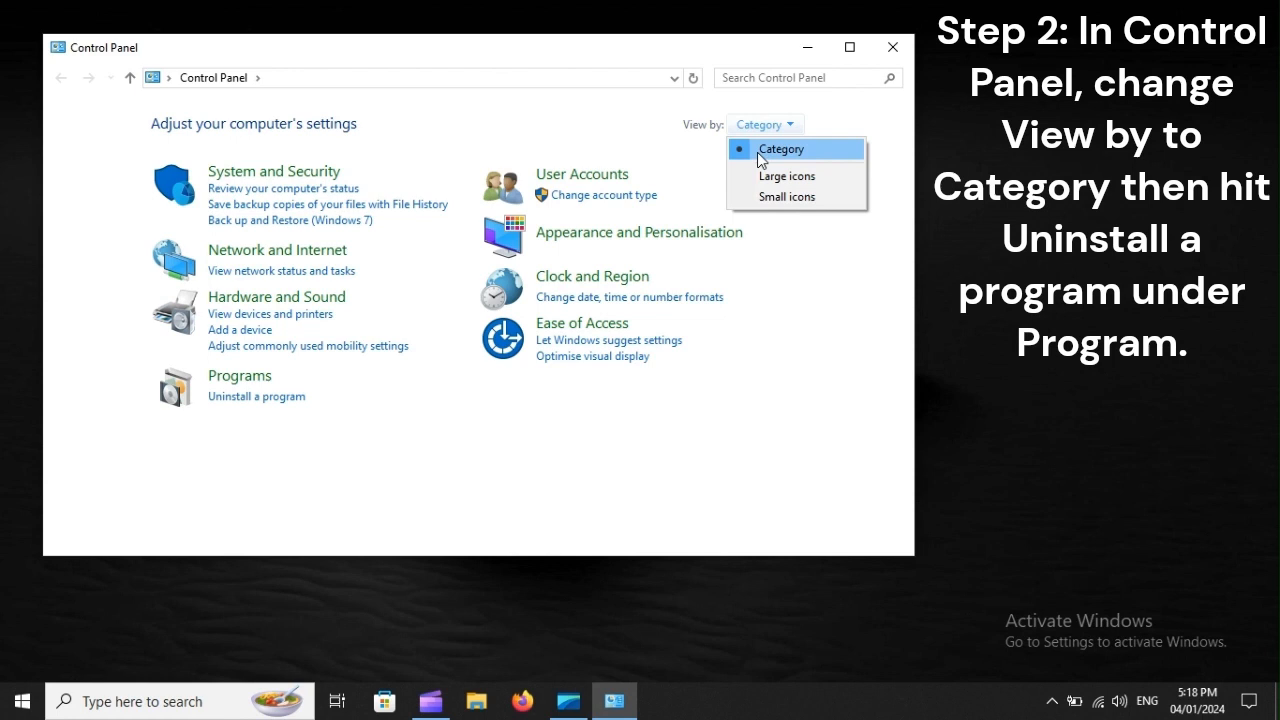
{"action": "mouse_move", "coordinate": [816, 152]}
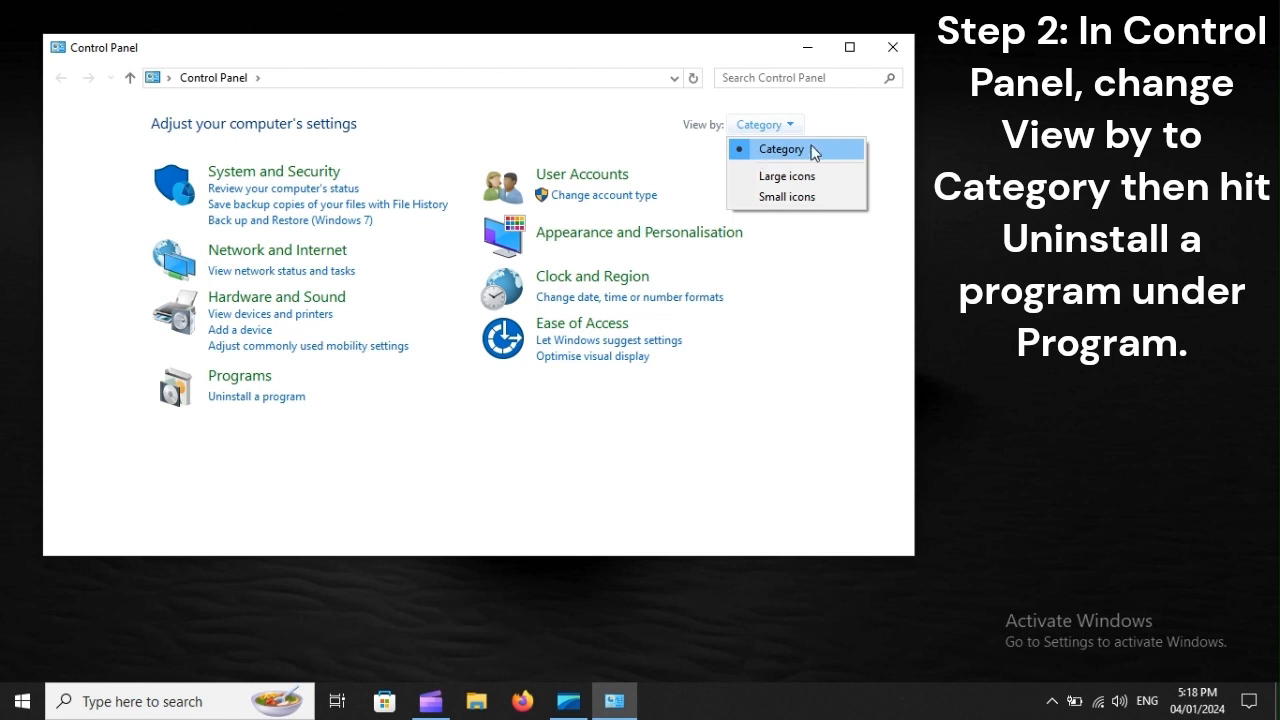
{"action": "left_click", "coordinate": [780, 148]}
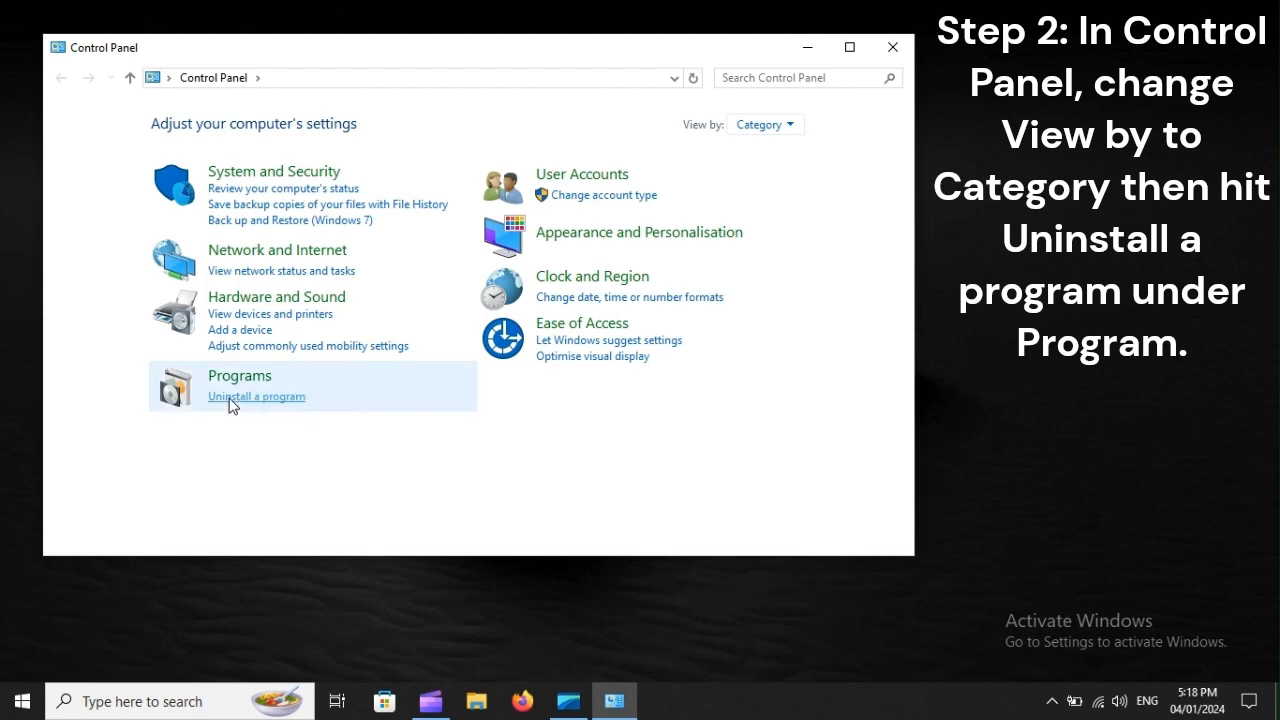
{"action": "mouse_move", "coordinate": [276, 408]}
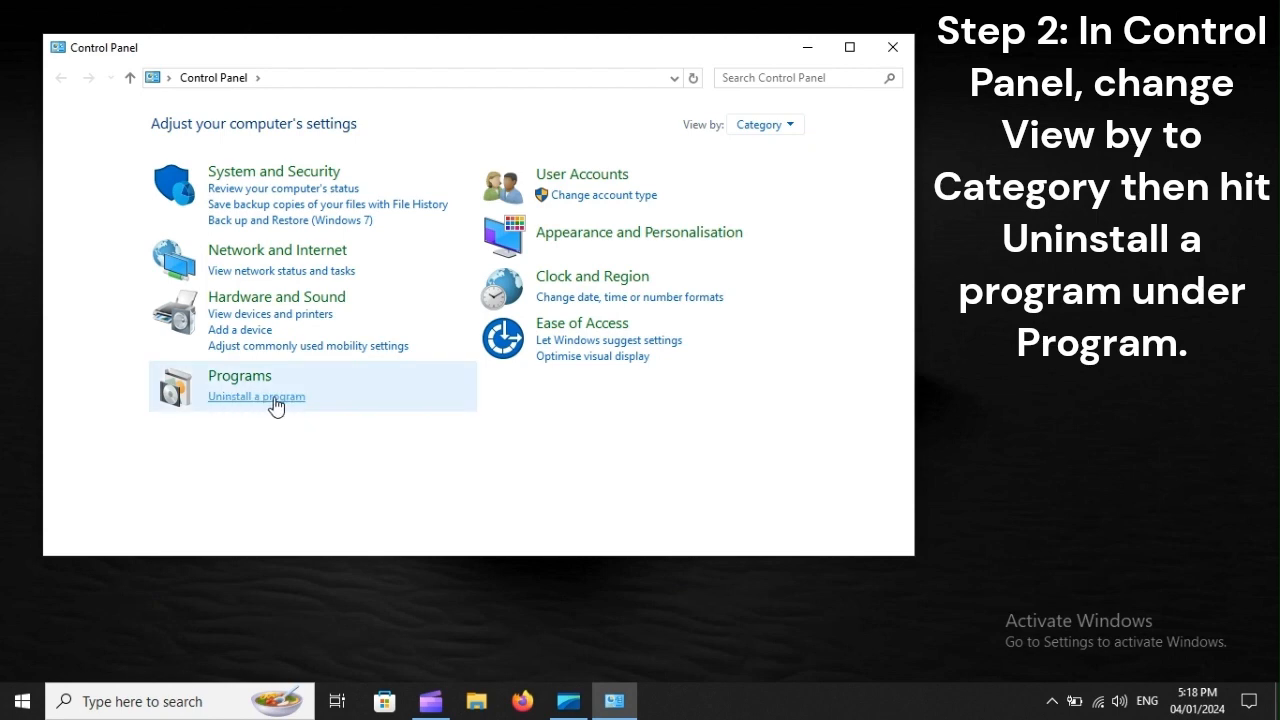
{"action": "left_click", "coordinate": [256, 396]}
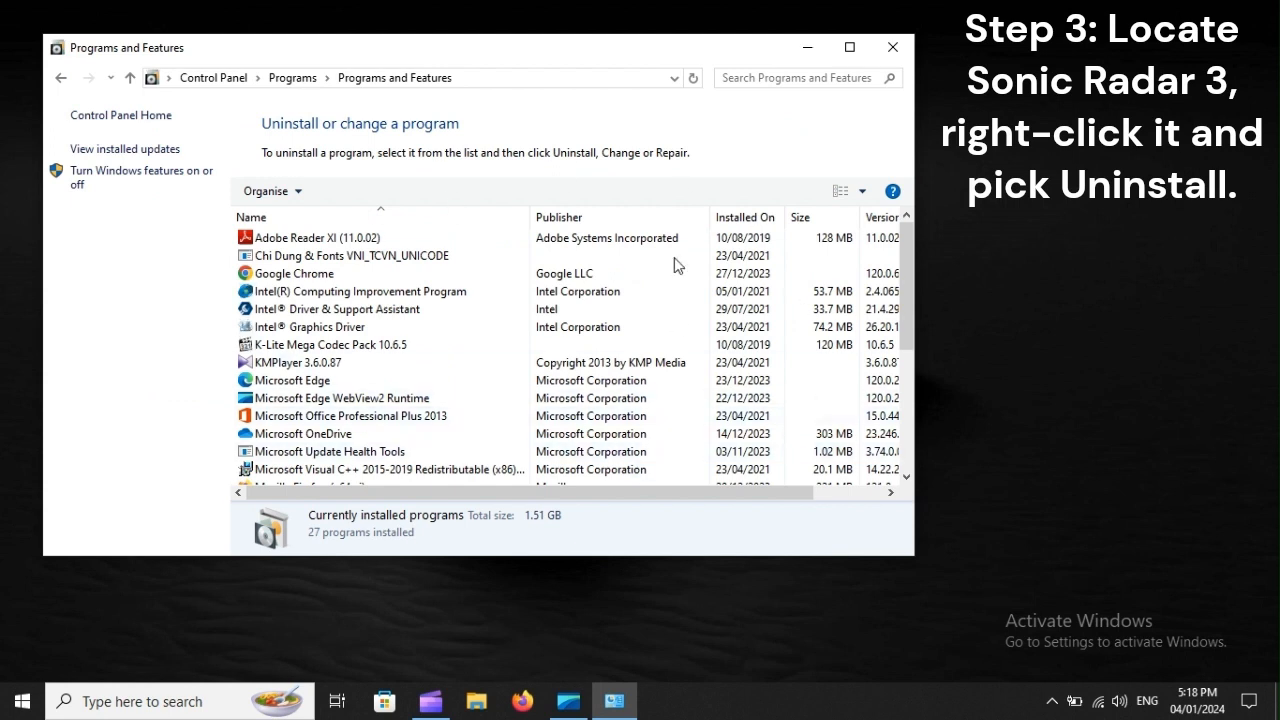
{"action": "mouse_move", "coordinate": [156, 280]}
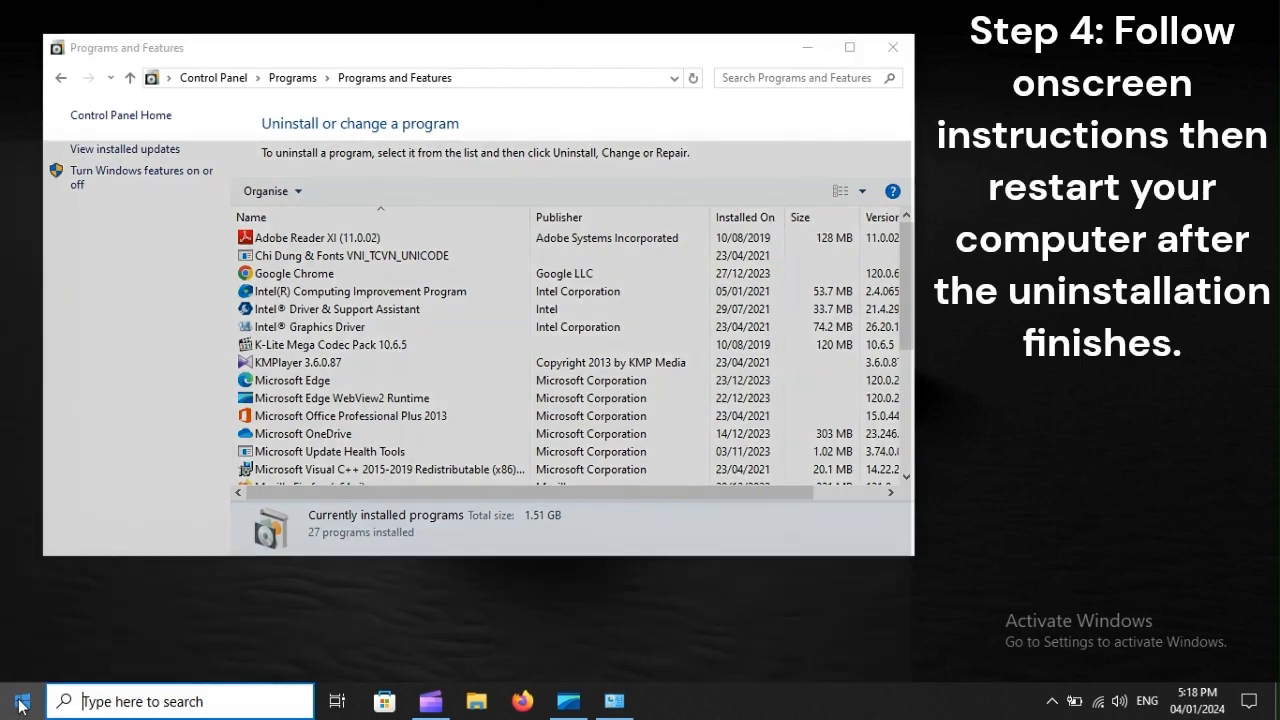
- Open the Start menu to reach the power options for another restart
{"action": "left_click", "coordinate": [20, 700]}
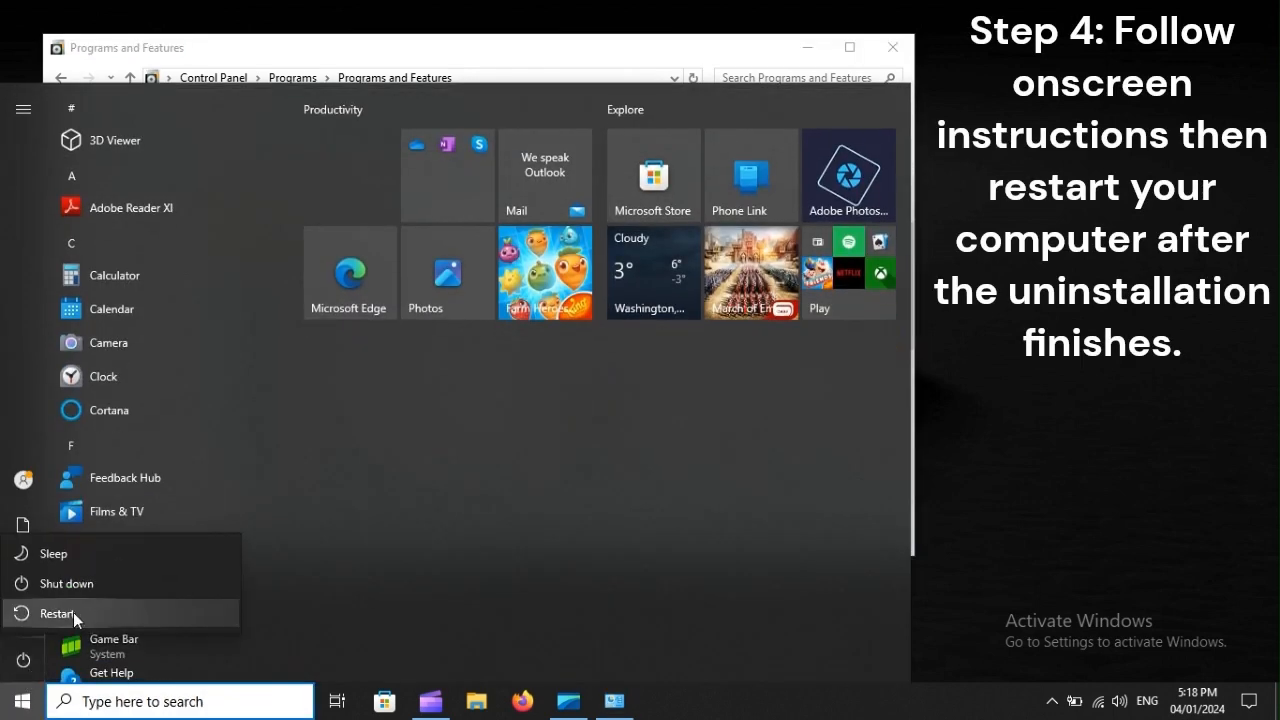
{"action": "mouse_move", "coordinate": [56, 612]}
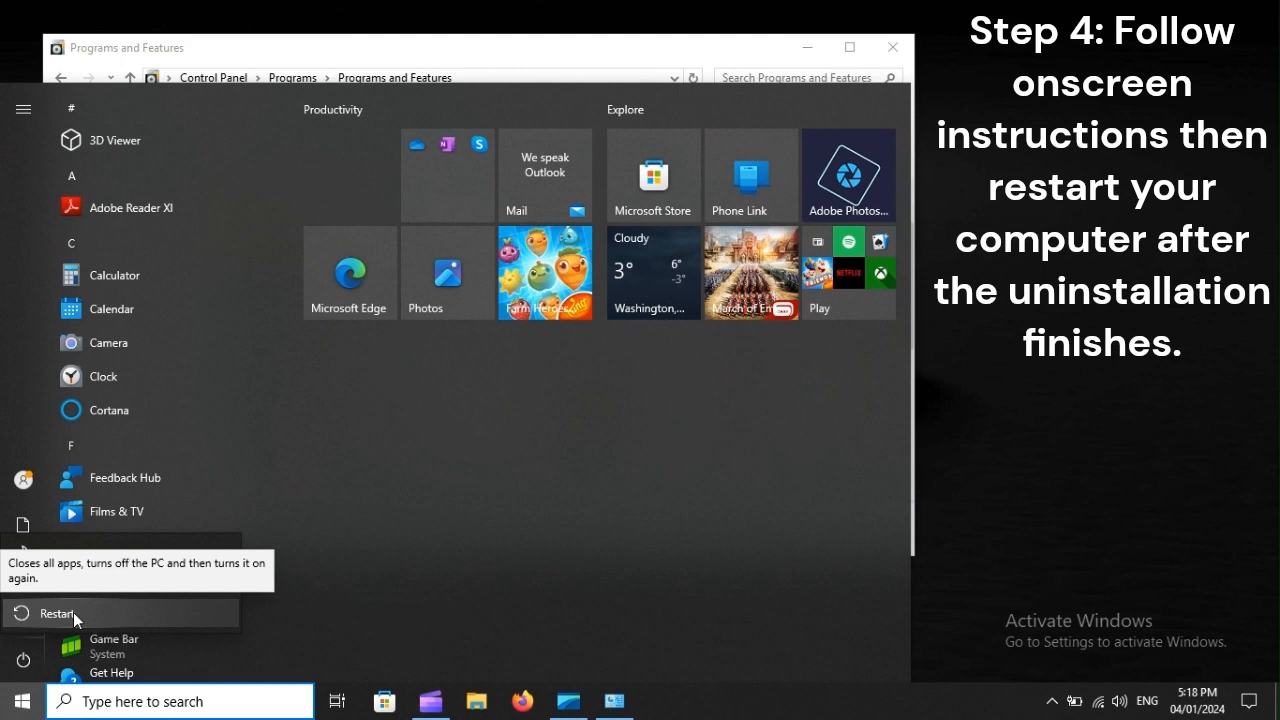